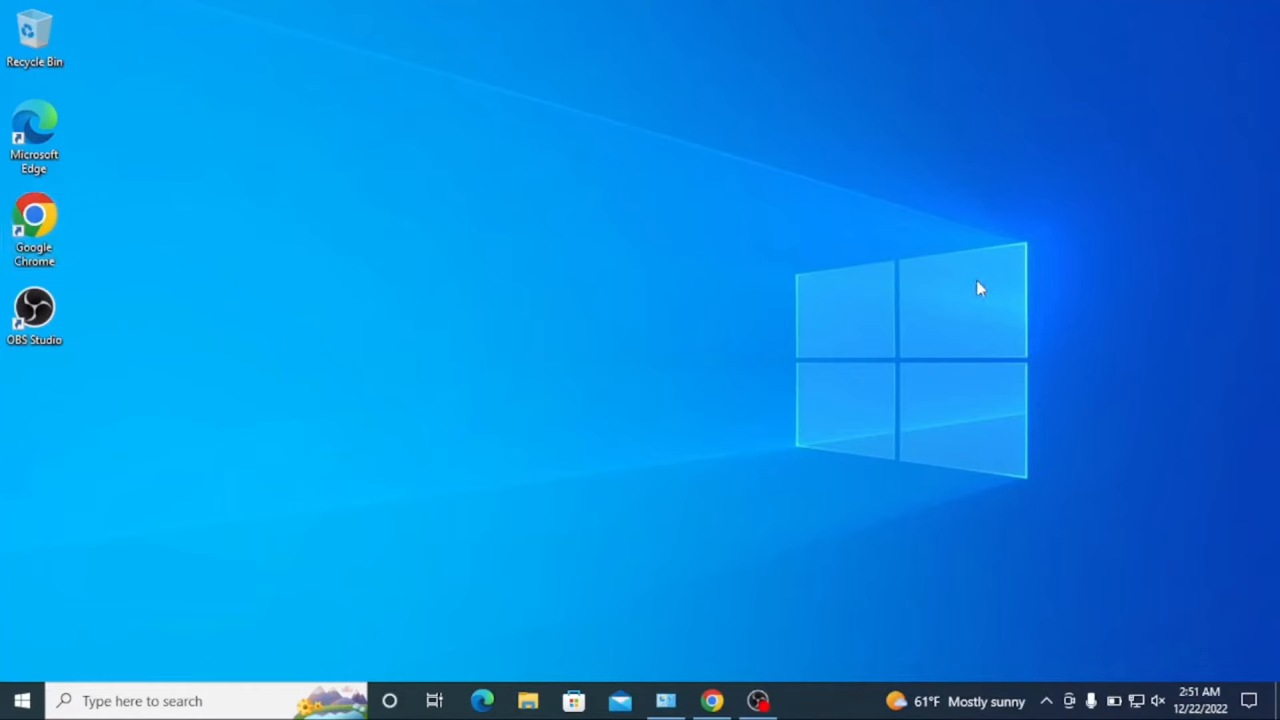
pyautogui.moveTo(400, 360)
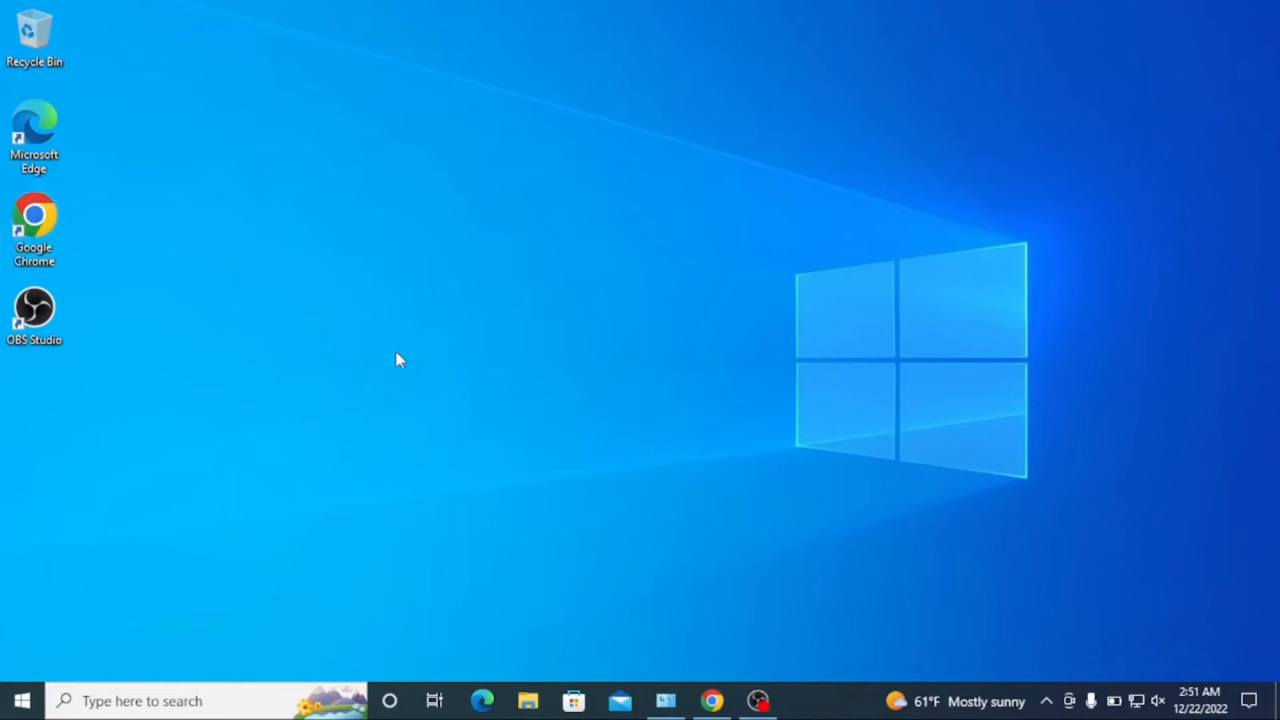
# Step: Search Windows for 'touchpad settings' and land on the Touchpad settings page
pyautogui.click(160, 700)
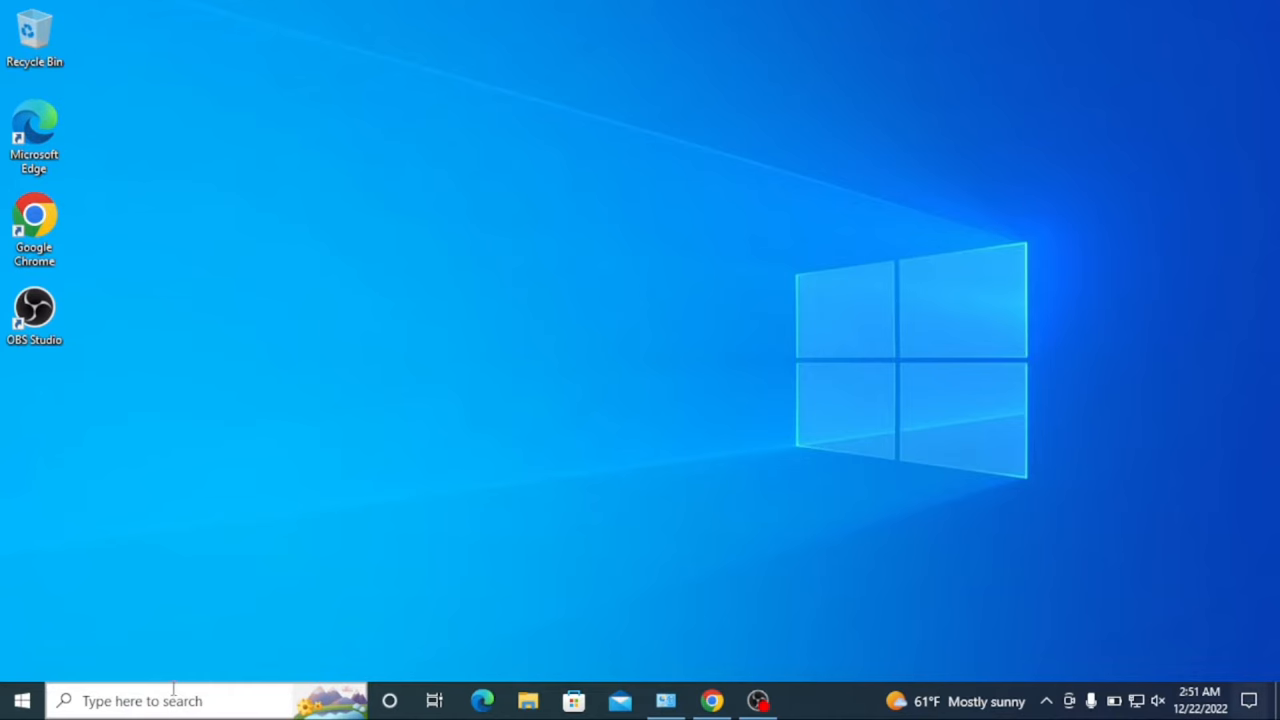
pyautogui.click(1248, 696)
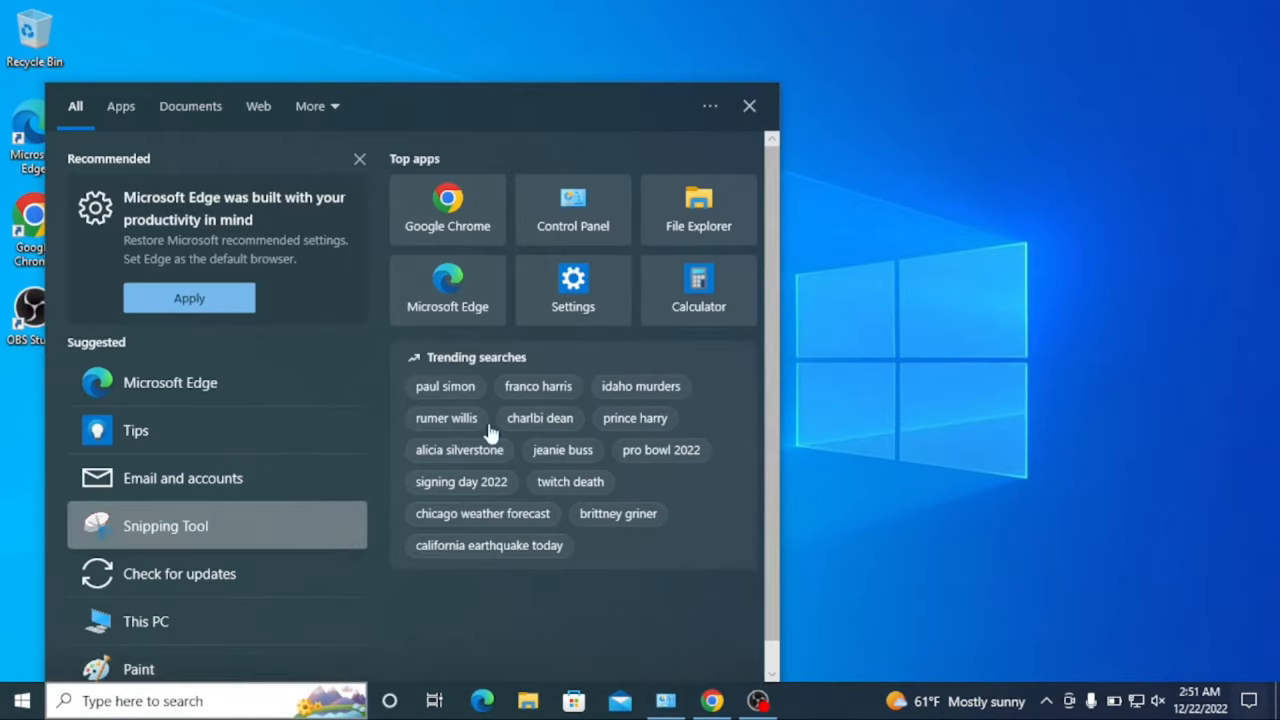
pyautogui.click(748, 106)
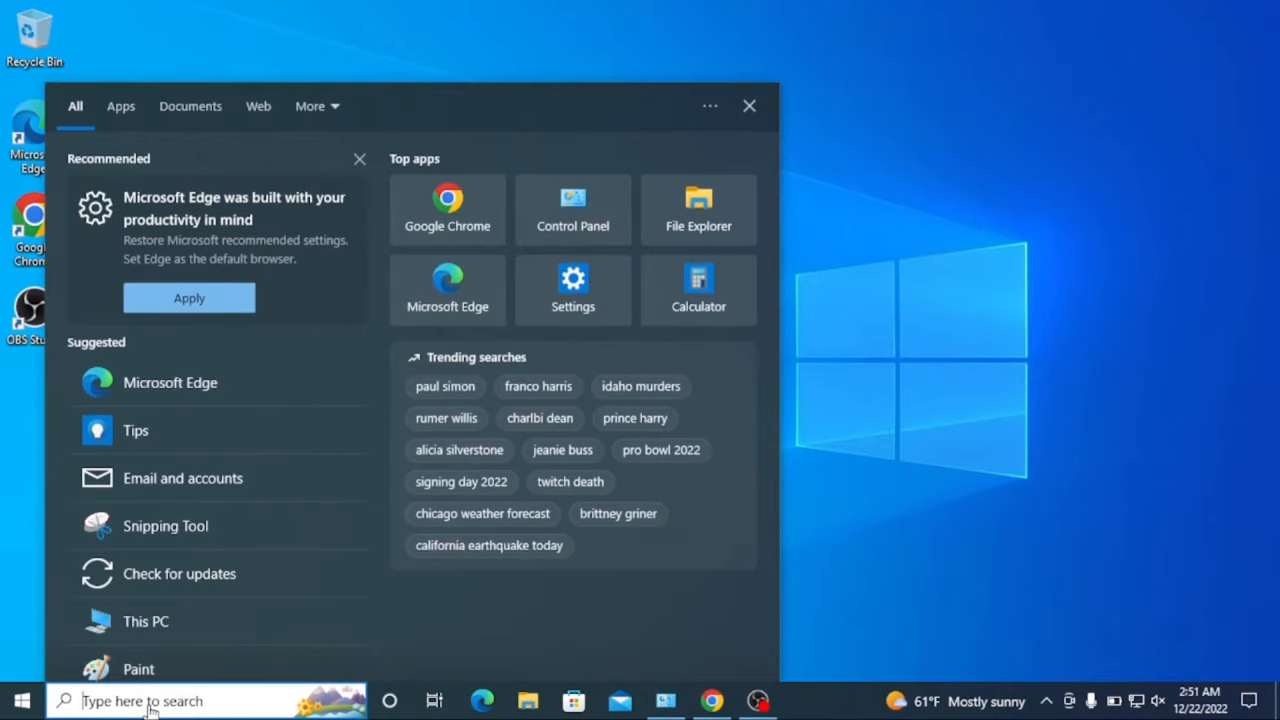
pyautogui.write('touchpad settings')
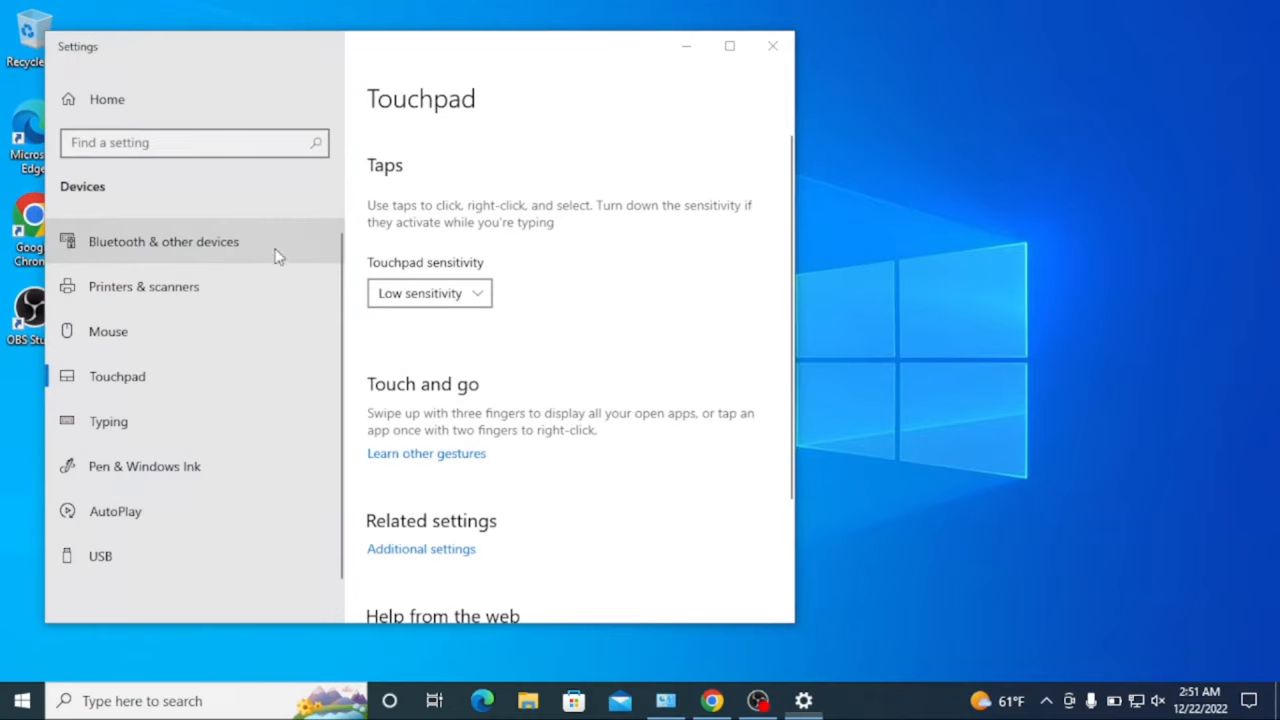
pyautogui.moveTo(124, 384)
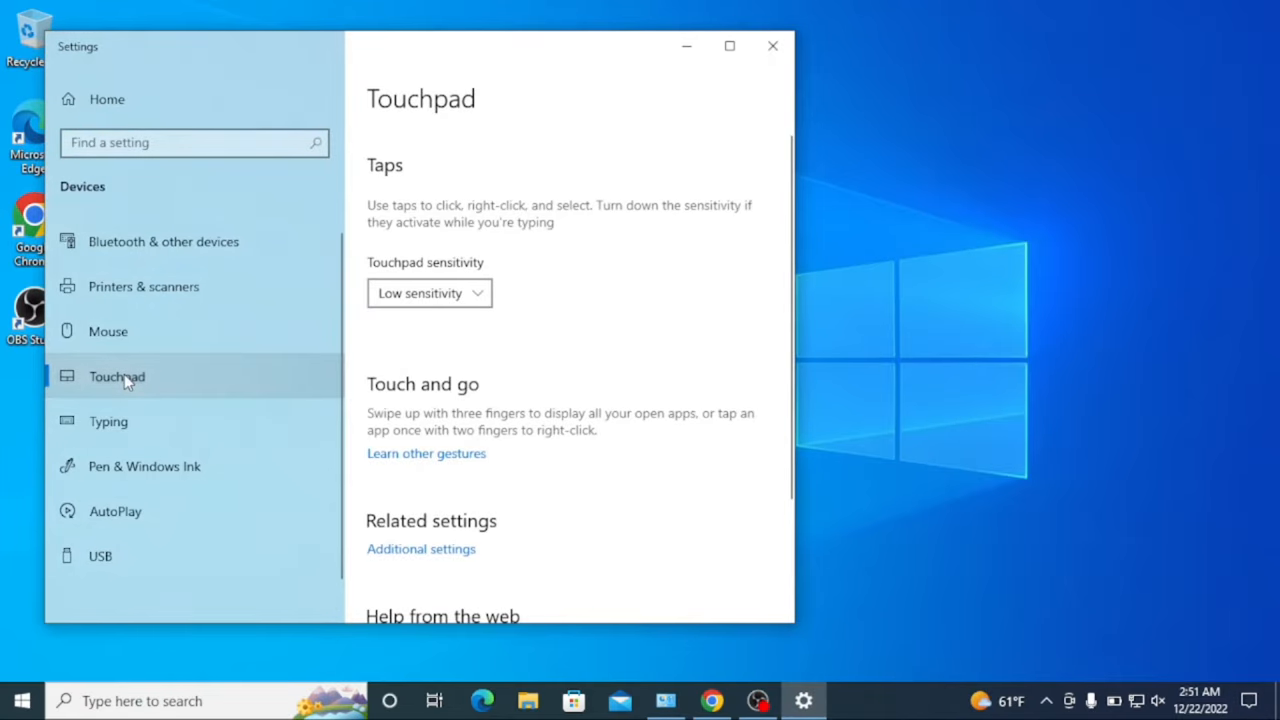
pyautogui.moveTo(452, 532)
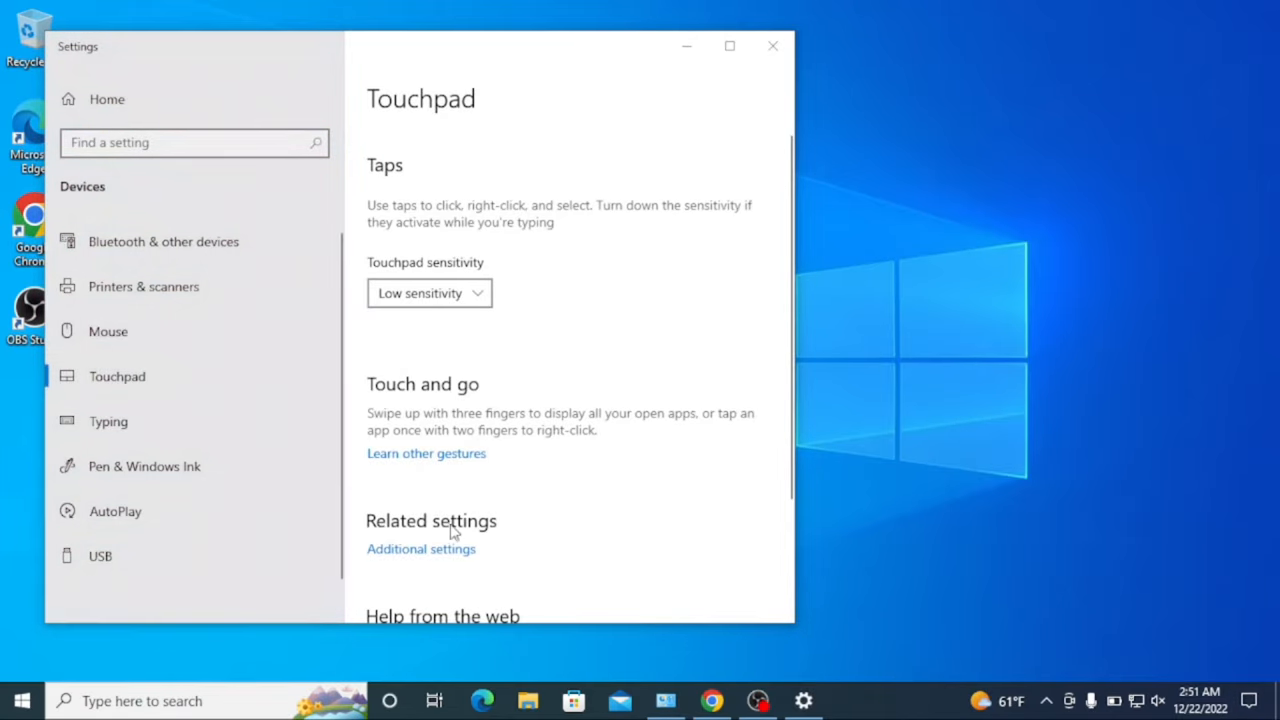
# Step: From Additional settings reach Mouse Properties' Touch Pad tab and launch the Alps driver settings
pyautogui.click(1244, 696)
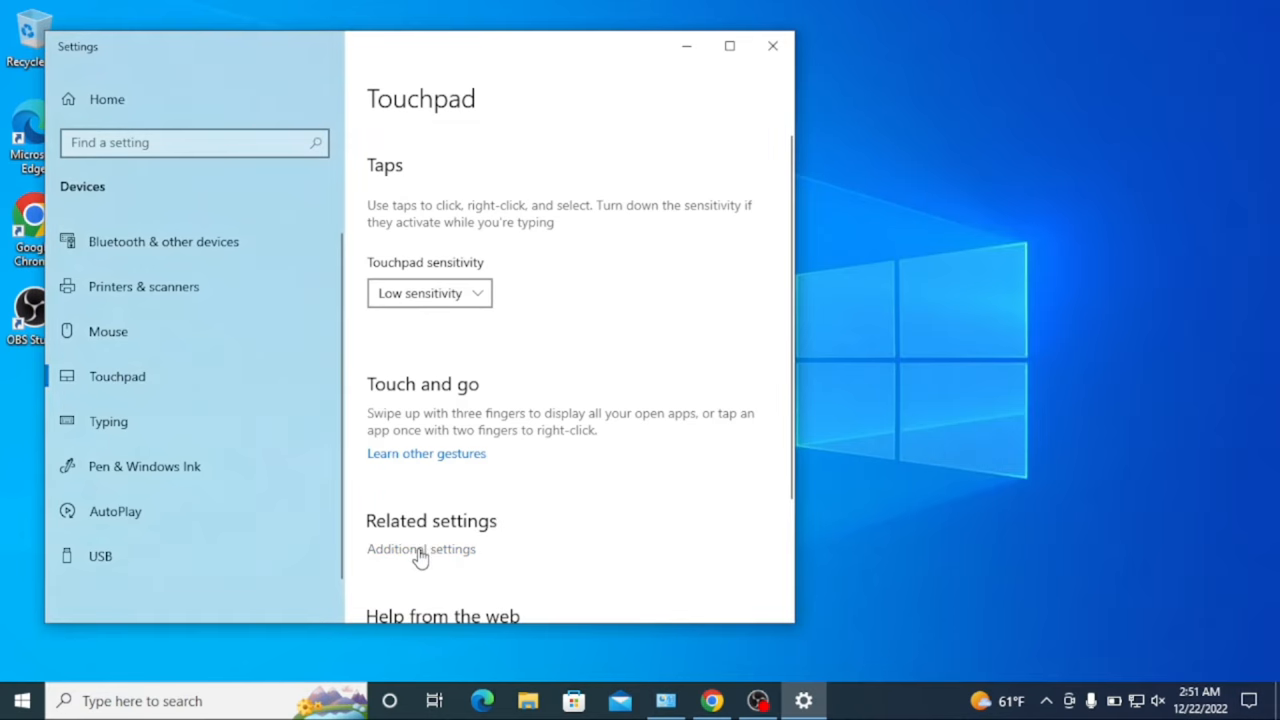
pyautogui.click(420, 548)
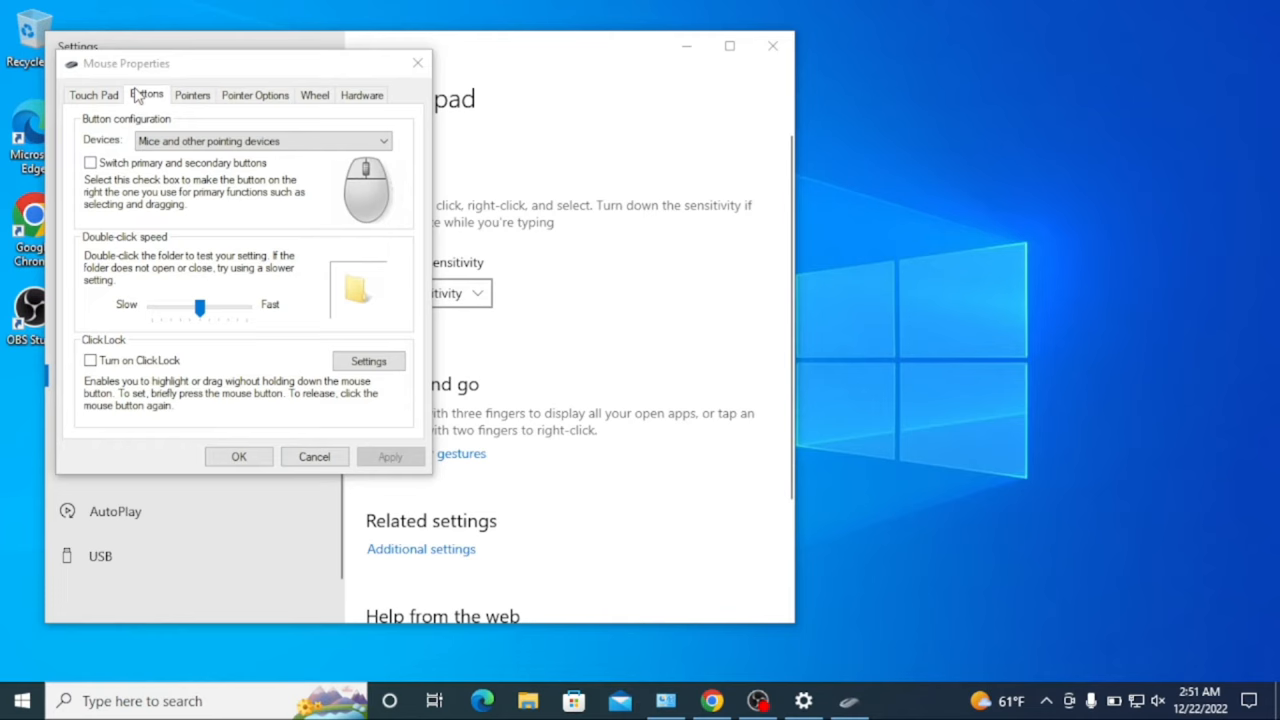
pyautogui.click(92, 96)
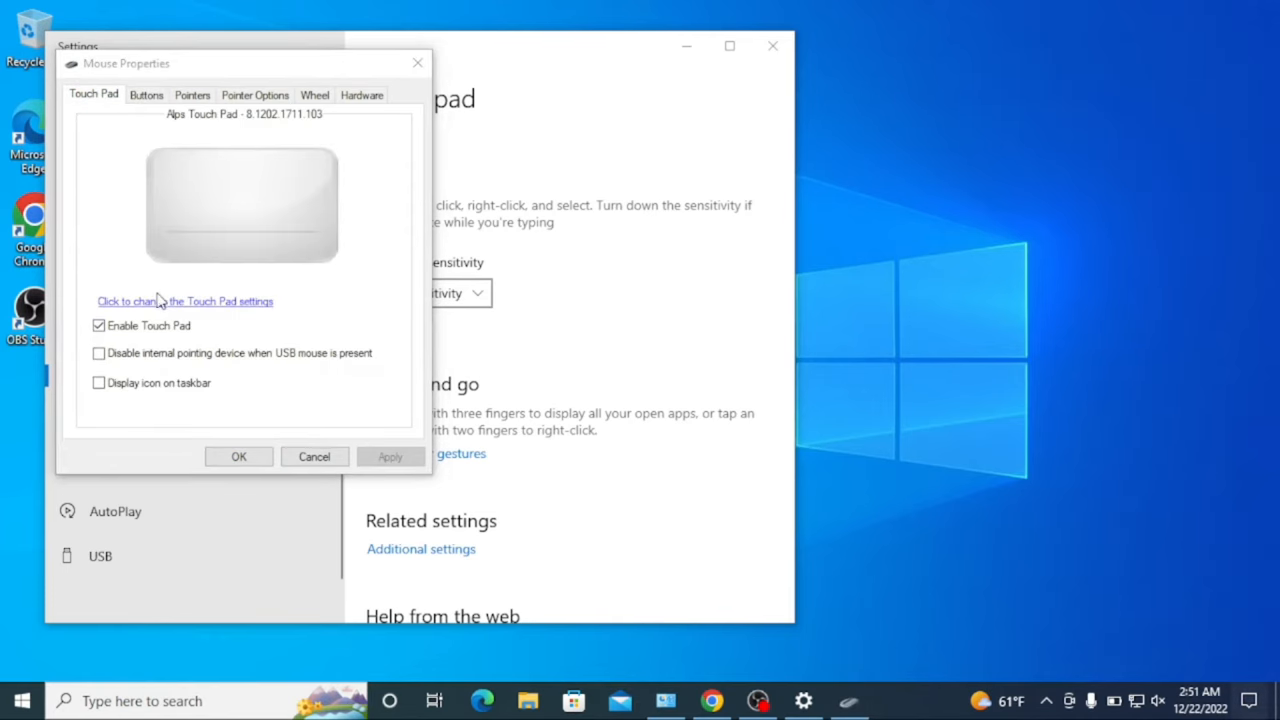
pyautogui.click(184, 300)
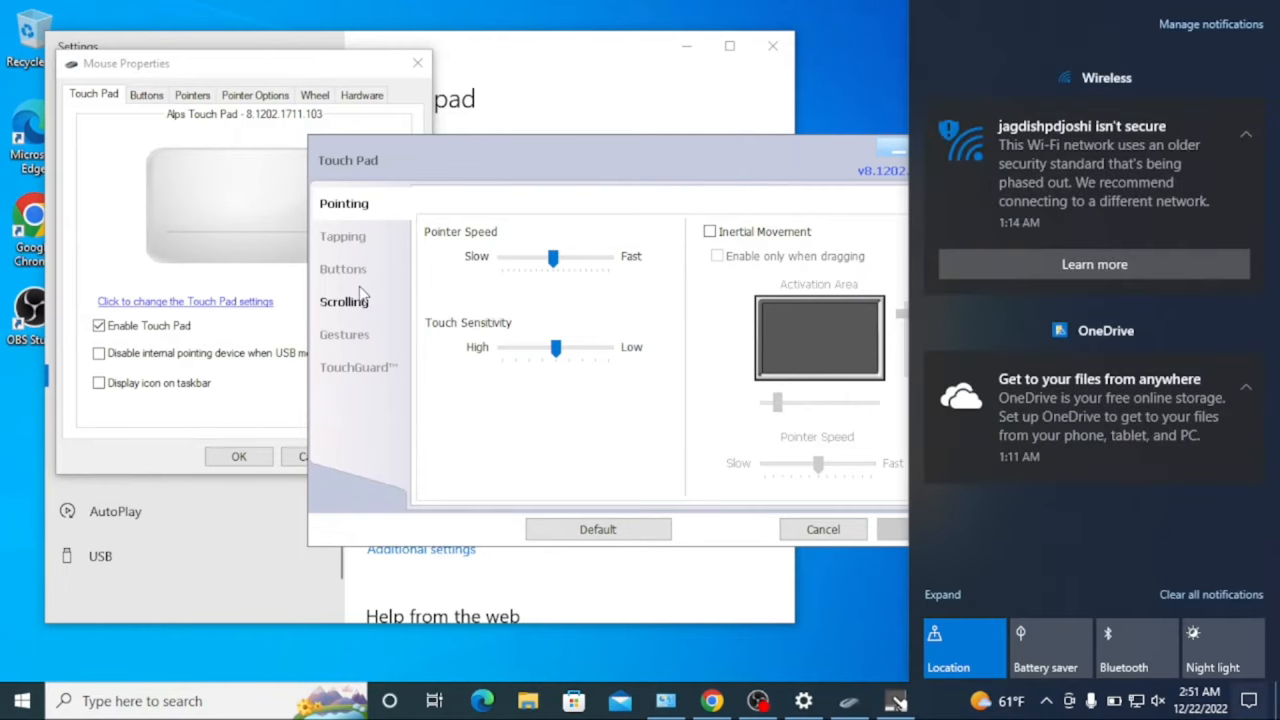
# Step: In the Tapping section uncheck '4-Finger tapping' and save the change
pyautogui.click(342, 236)
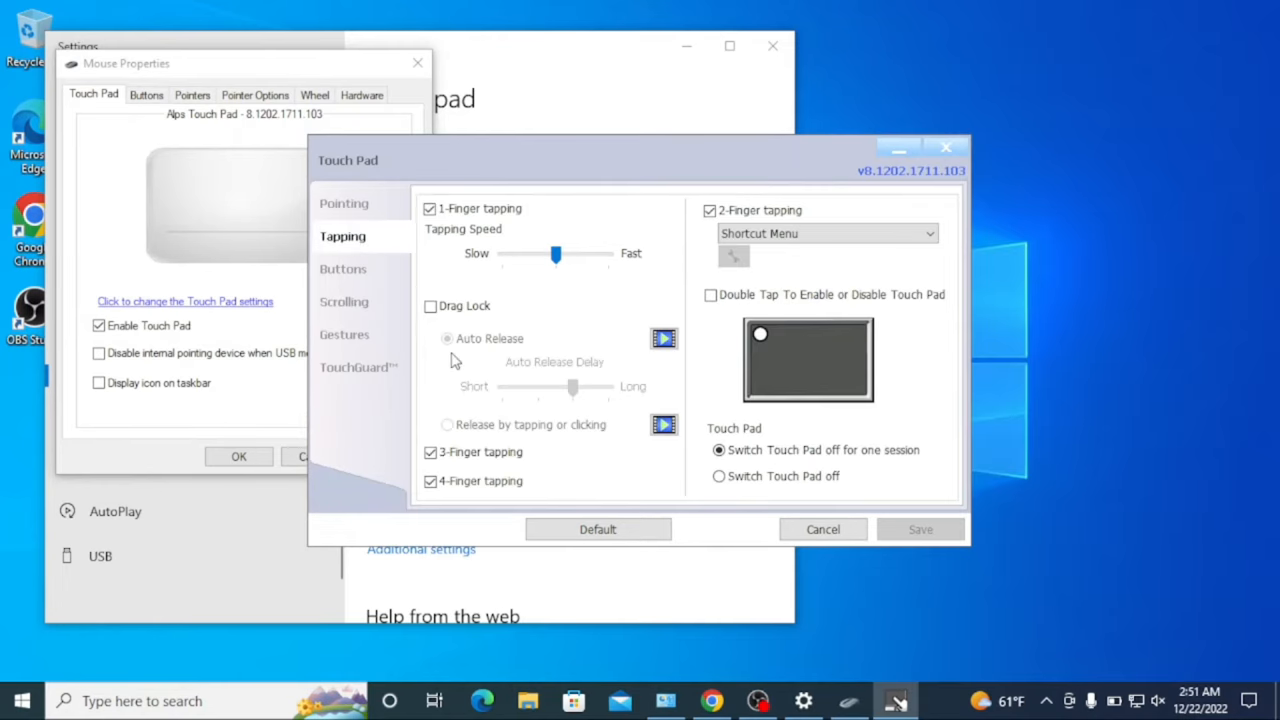
pyautogui.click(1244, 692)
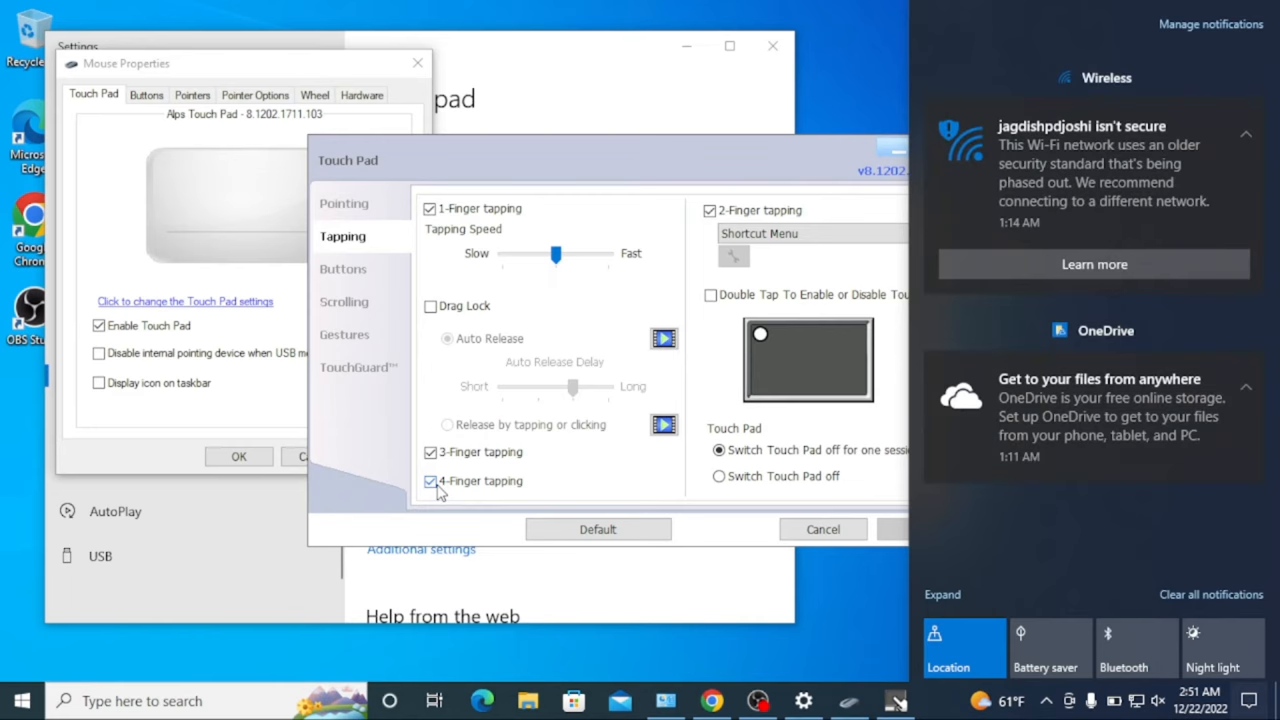
pyautogui.click(428, 480)
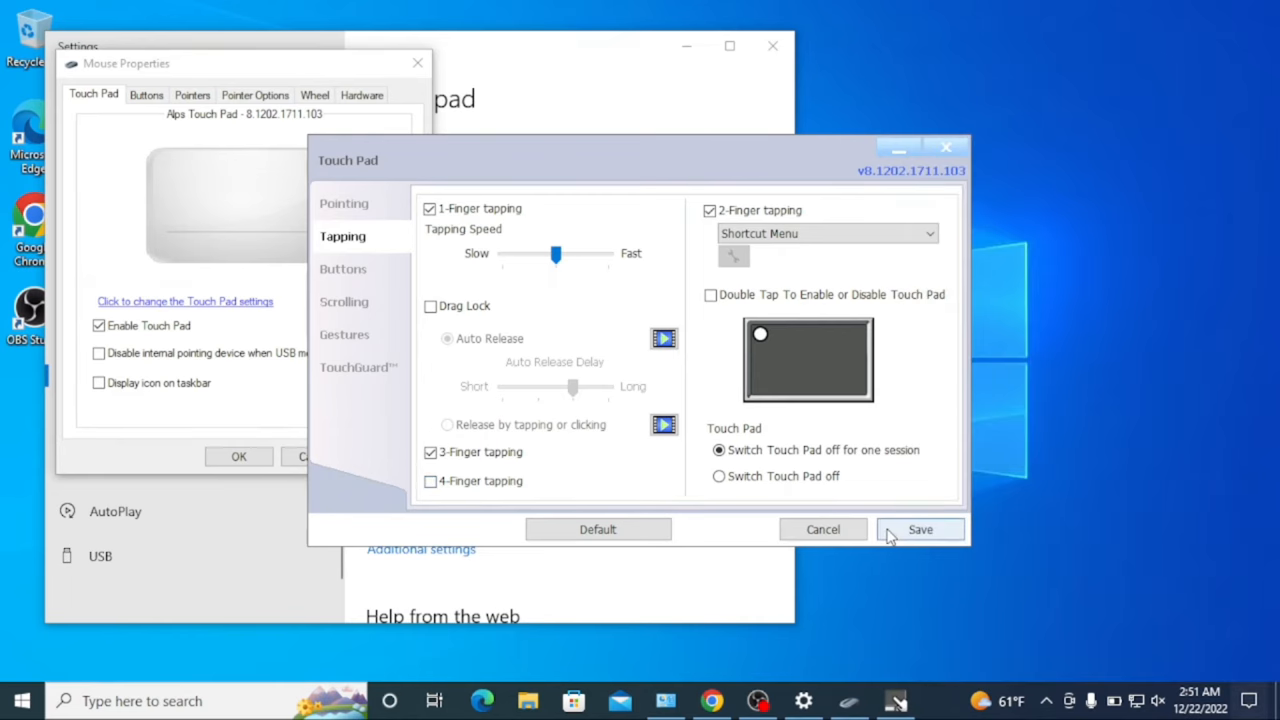
pyautogui.click(1244, 696)
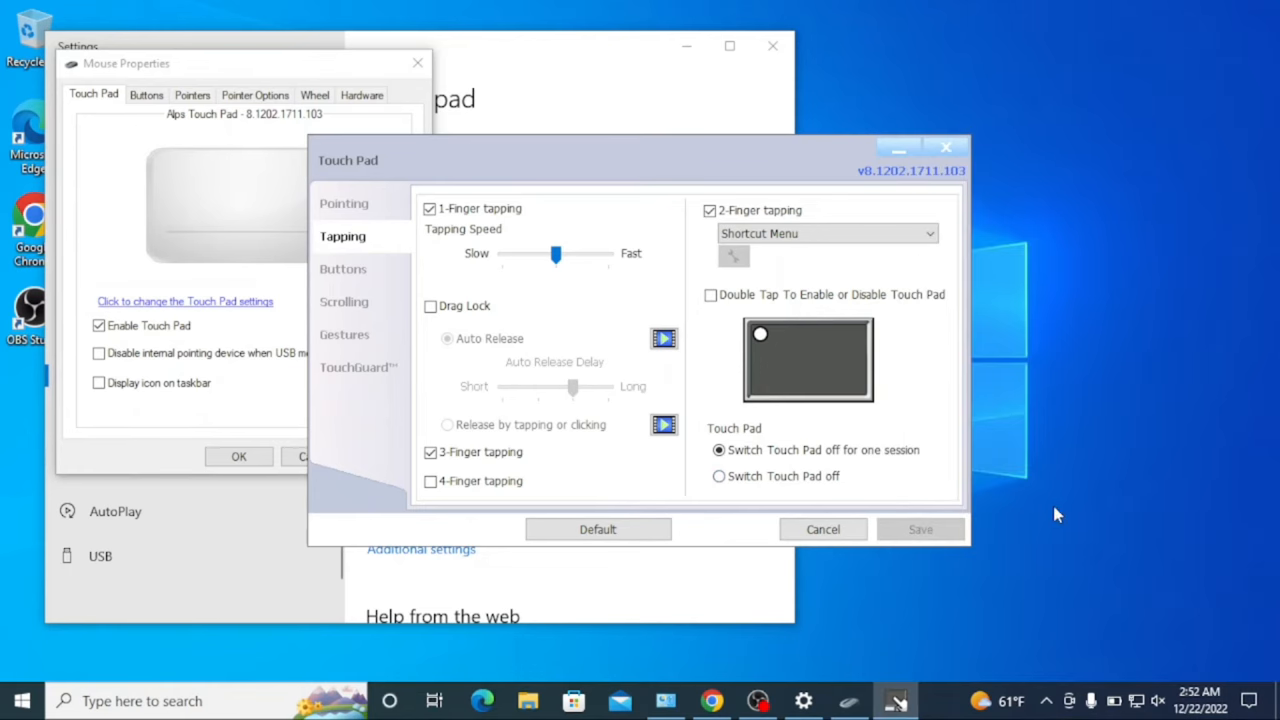
pyautogui.moveTo(726, 552)
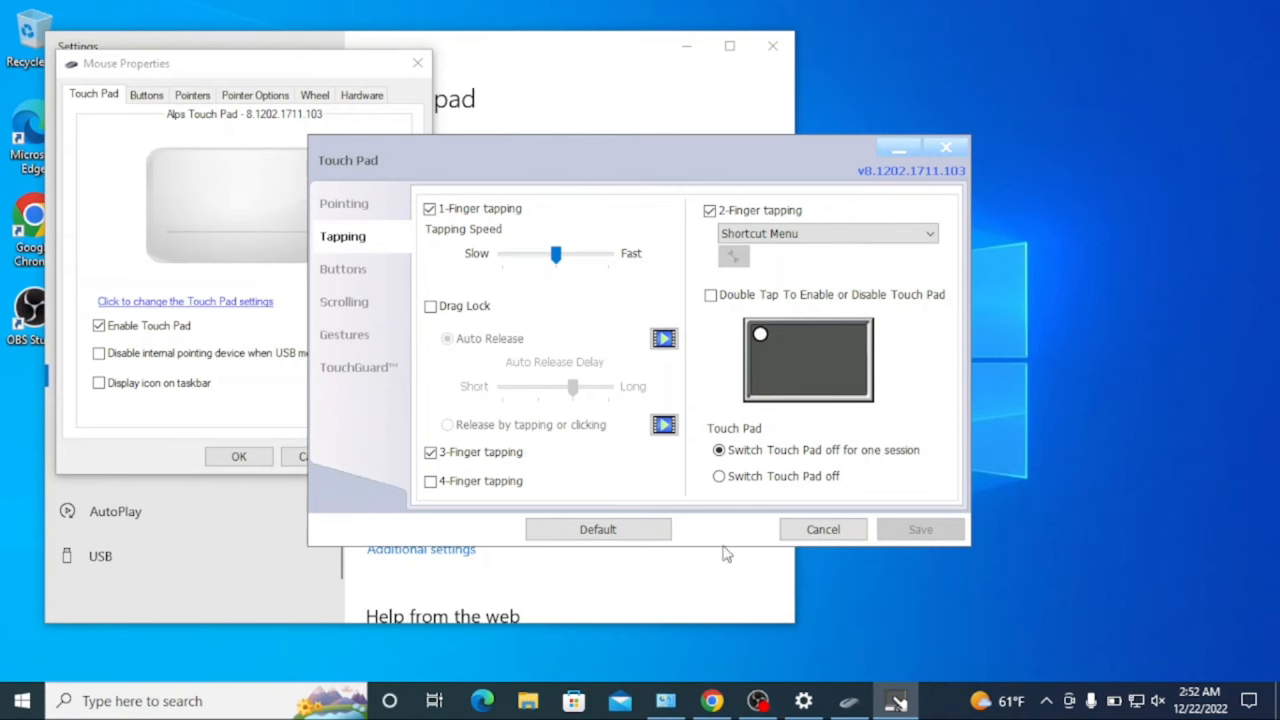
# Step: Close the Alps Touch Pad driver window, leaving Mouse Properties showing
pyautogui.click(822, 528)
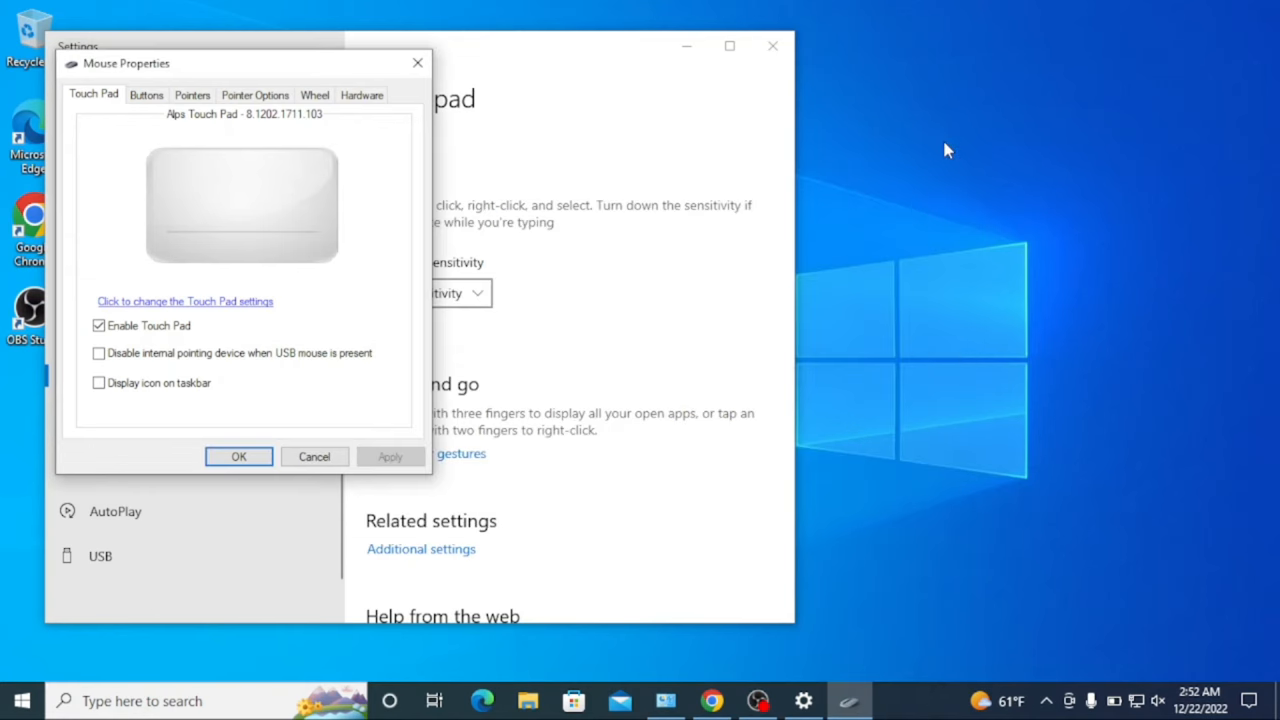